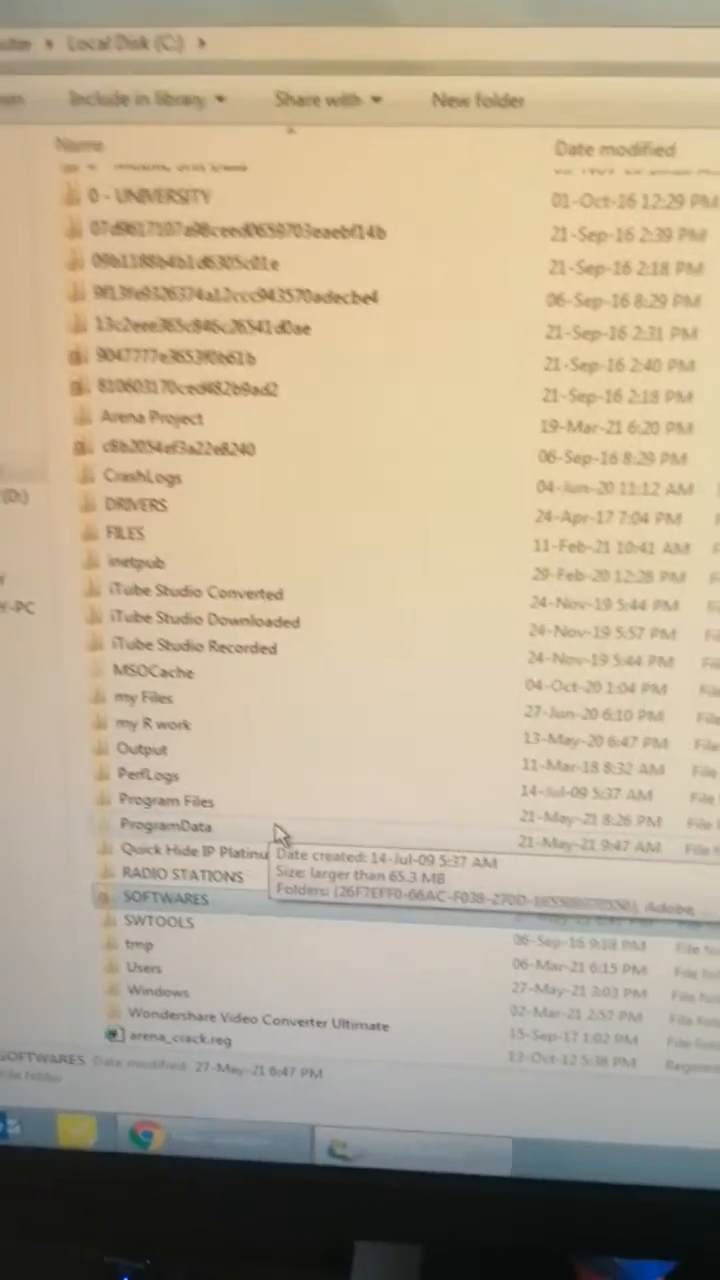
- Show the Computer view with STRAWBERRY and STRAWBERRY-PC listed under Network
click(165, 898)
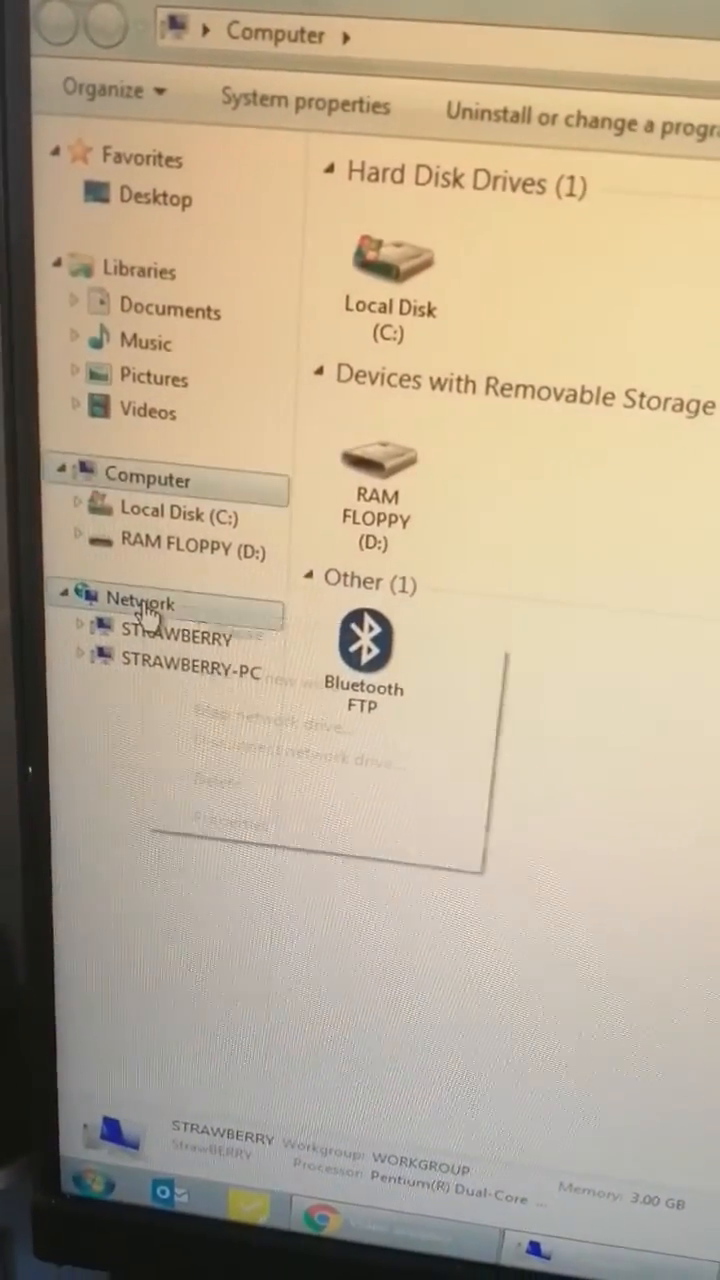
- Open Properties for the Network entry in the navigation pane
right_click(140, 600)
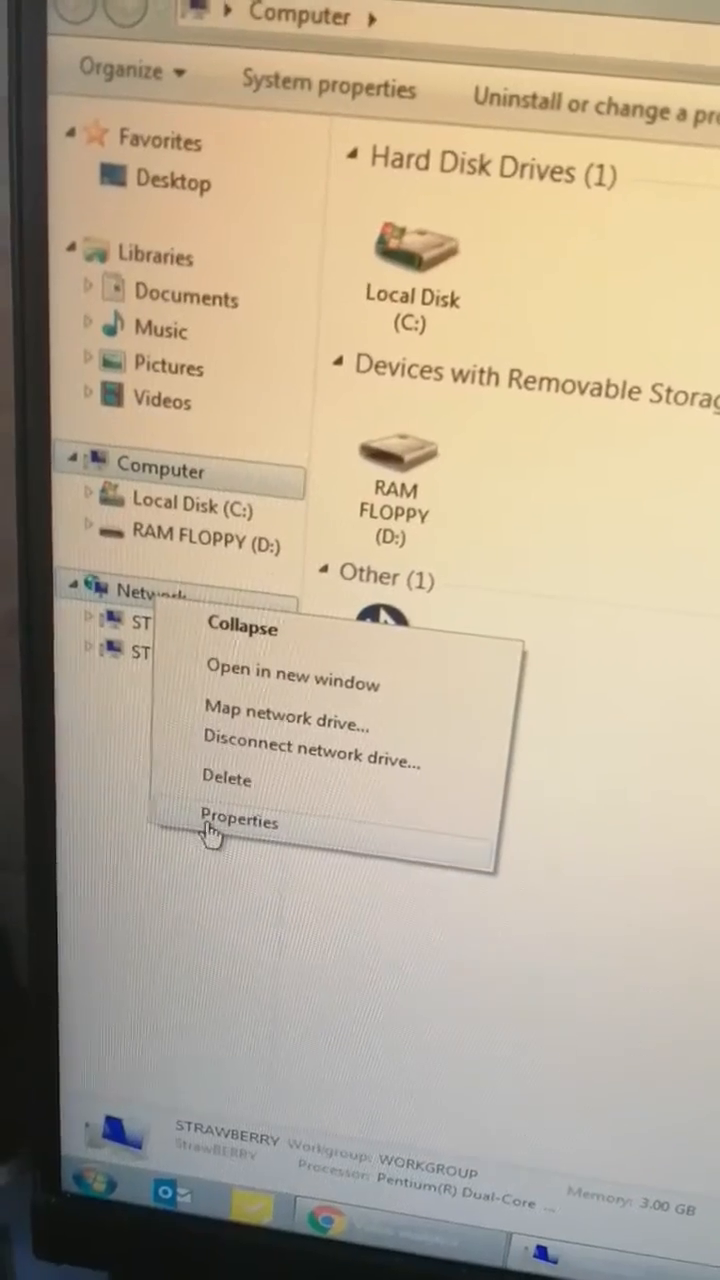
click(240, 822)
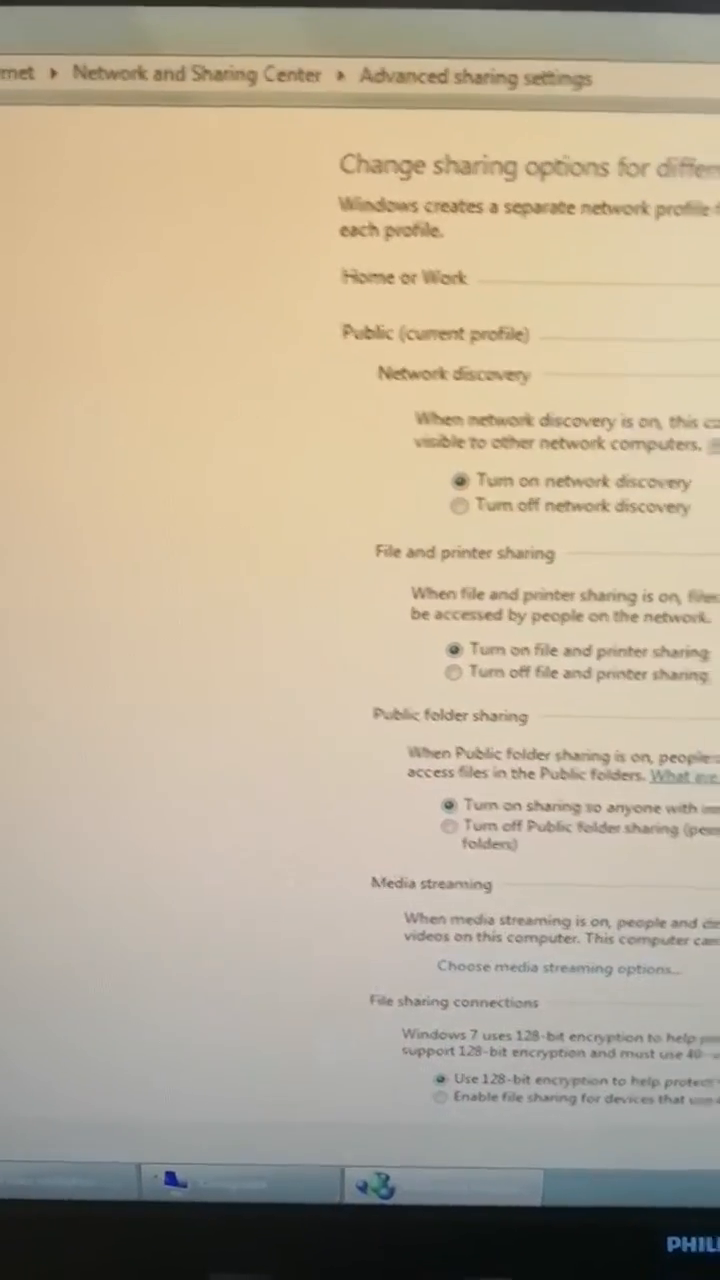
- Review the advanced sharing settings to confirm password protected sharing is off
scroll(down, 3)
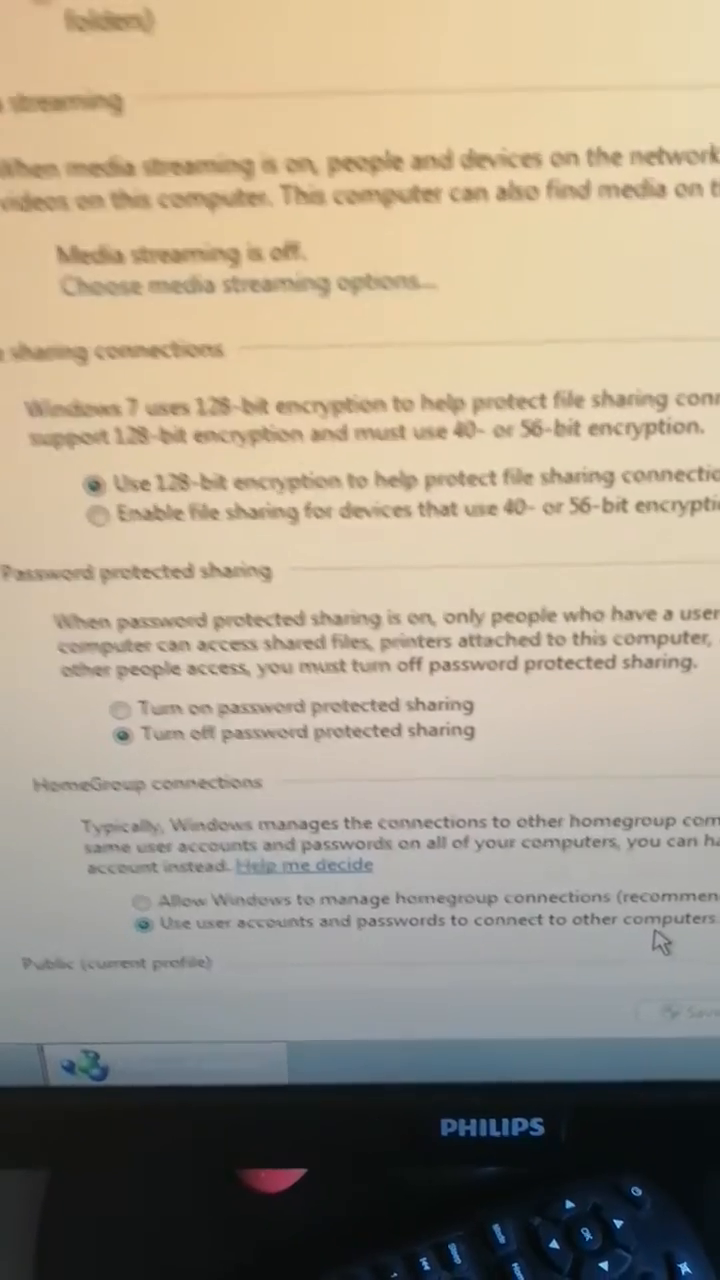
scroll(up, 3)
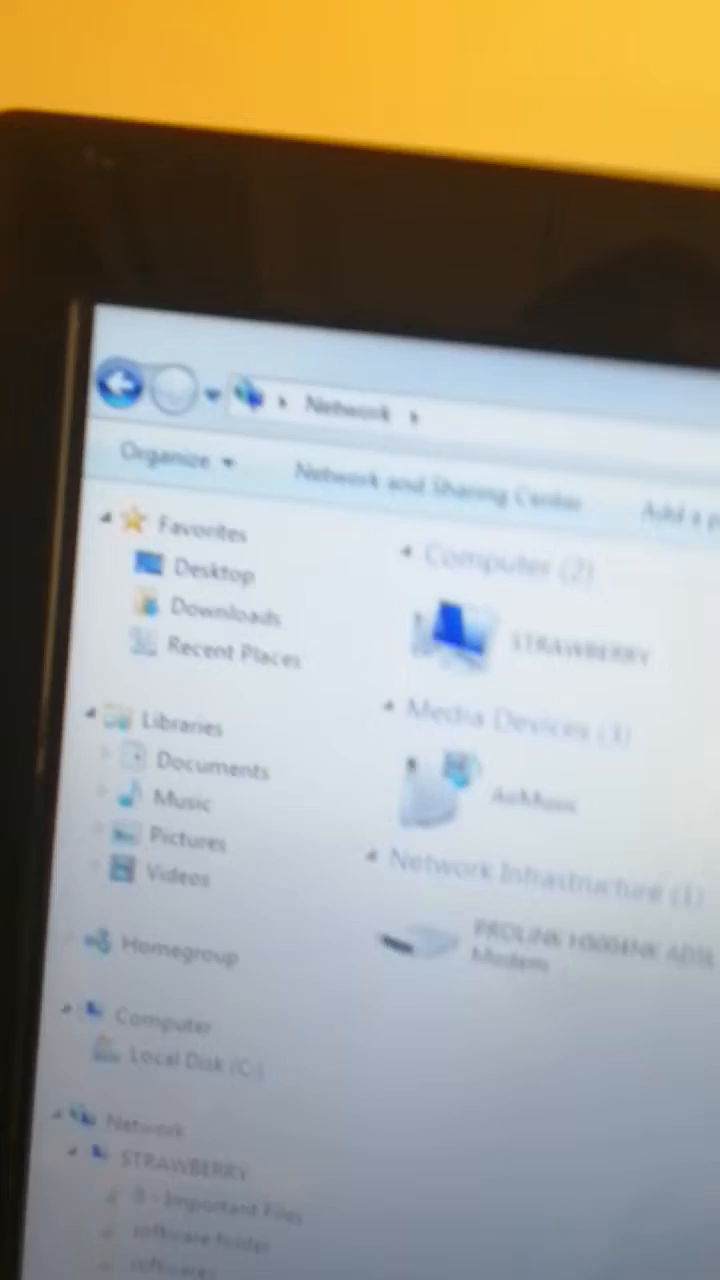
- Open the STRAWBERRY computer to show its shared folder '0 - Important Files'
double_click(450, 635)
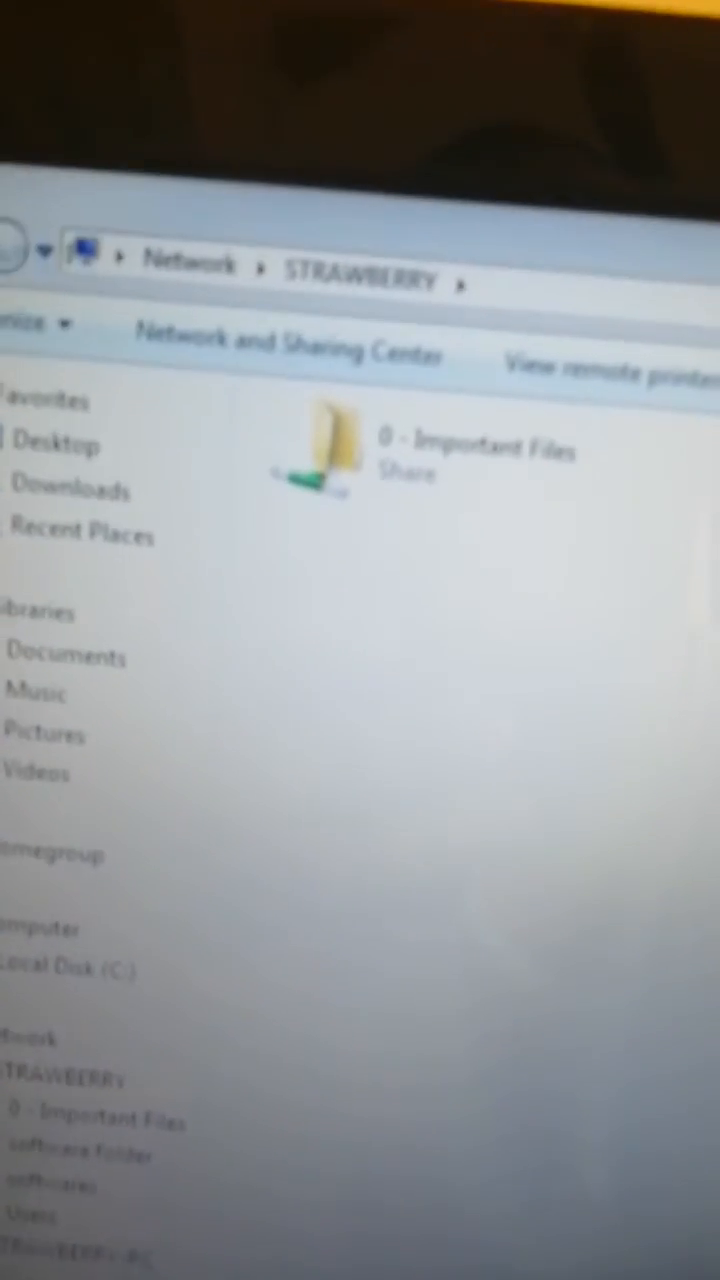